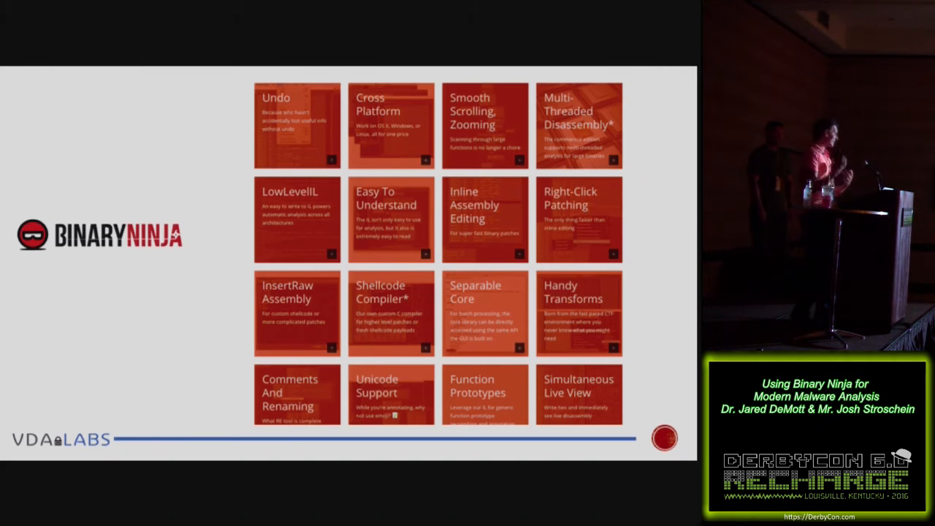
pyautogui.press('Right')
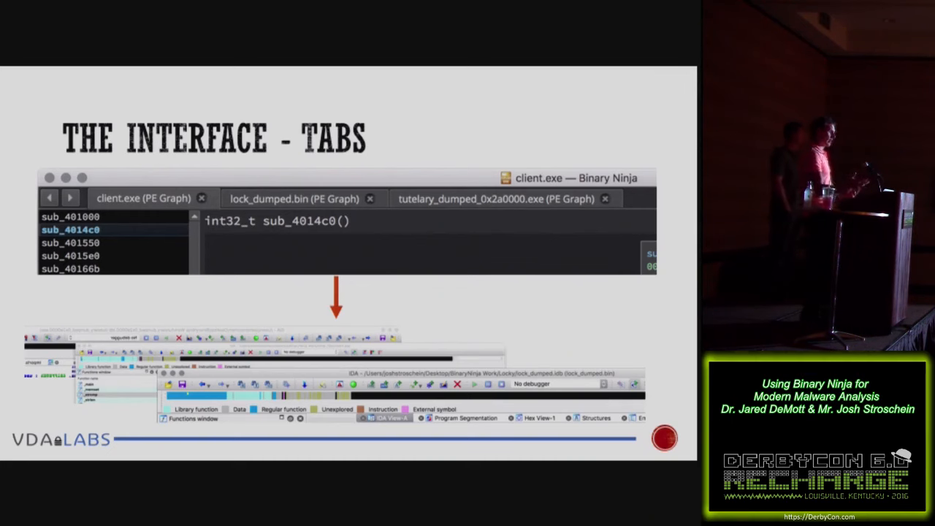
pyautogui.press('right')
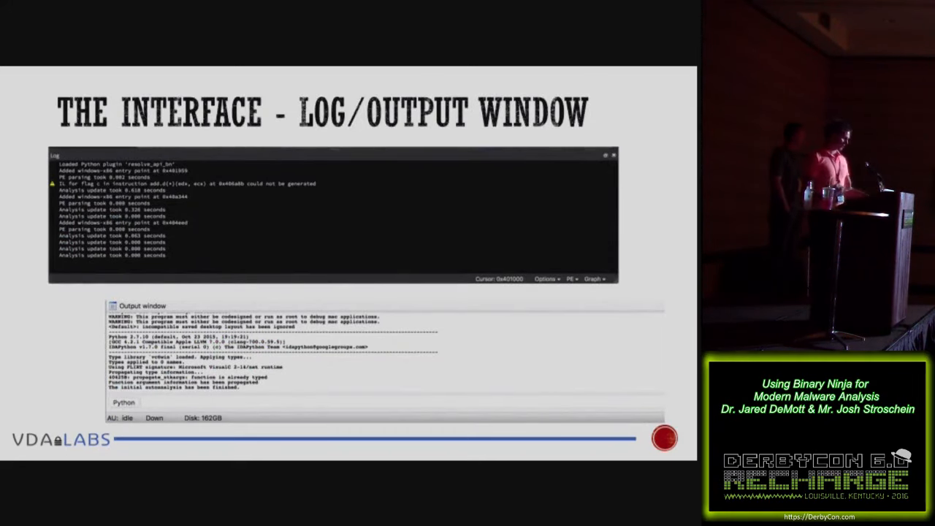
pyautogui.press('right')
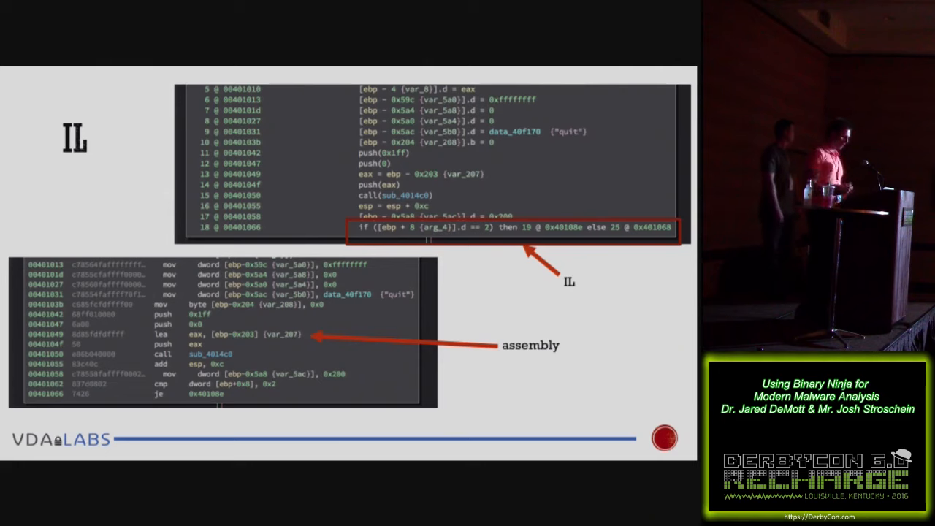
pyautogui.press('Right')
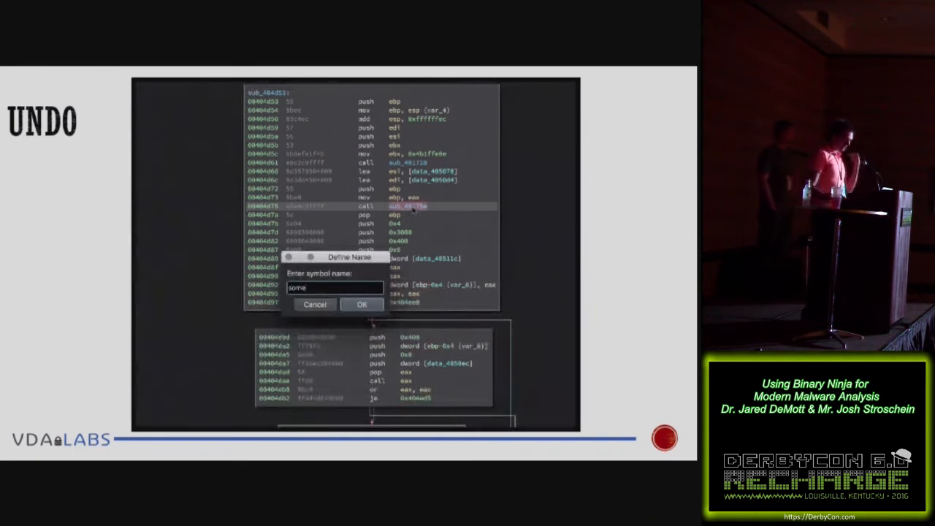
pyautogui.click(362, 304)
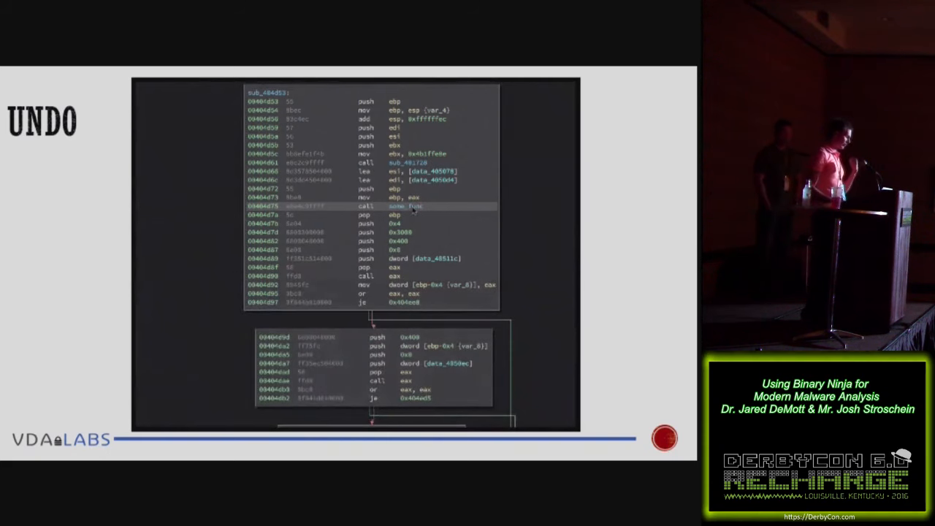
pyautogui.press('cmd+z')
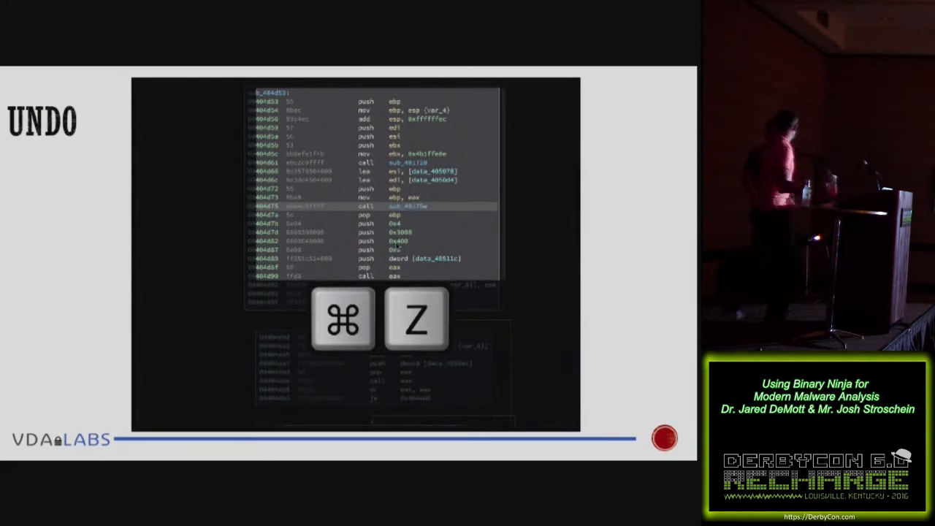
pyautogui.press('cmd+z')
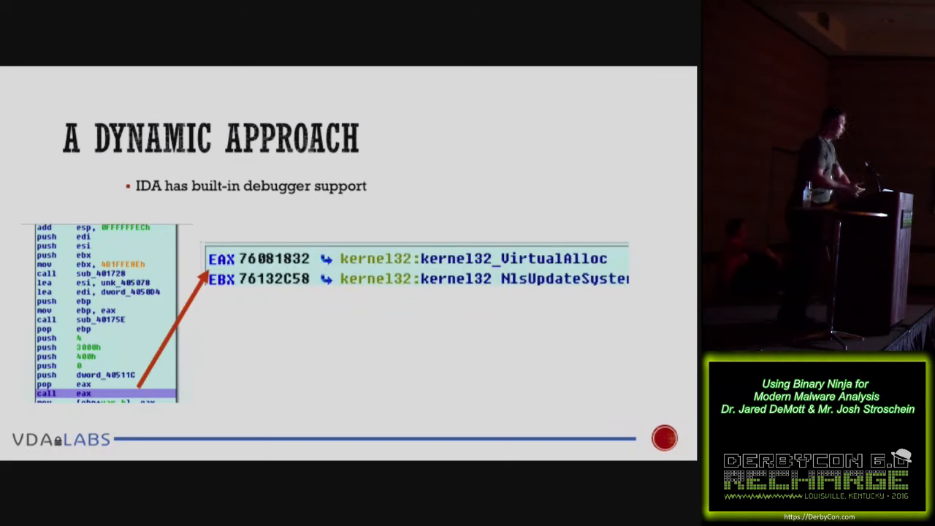
pyautogui.press('Right')
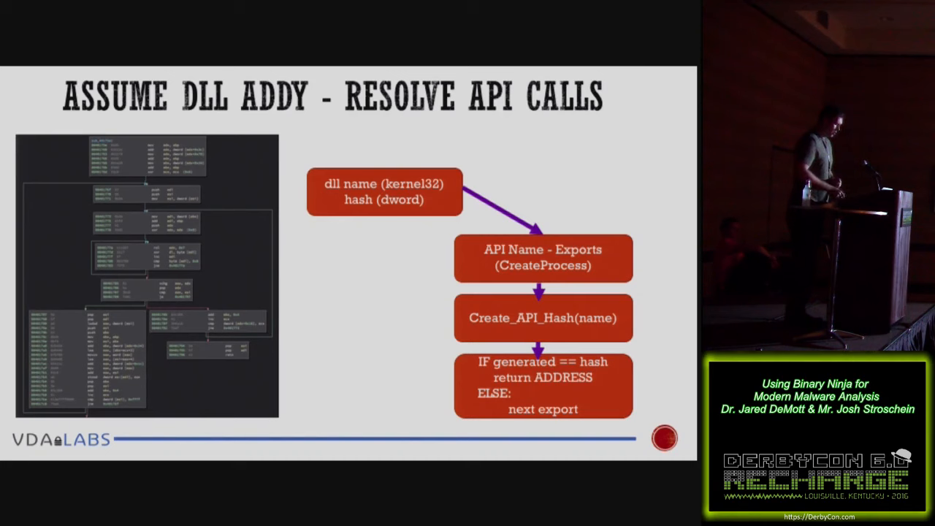
pyautogui.press('Right')
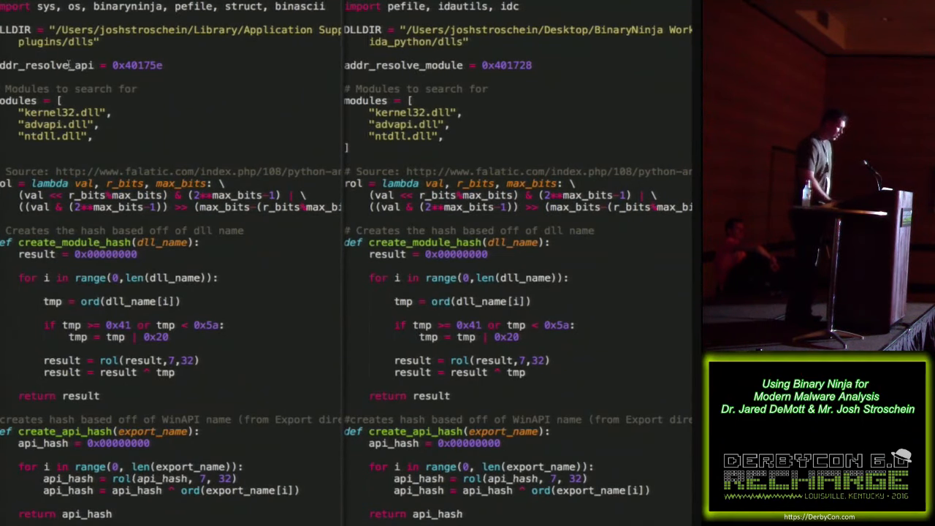
pyautogui.scroll(-3)
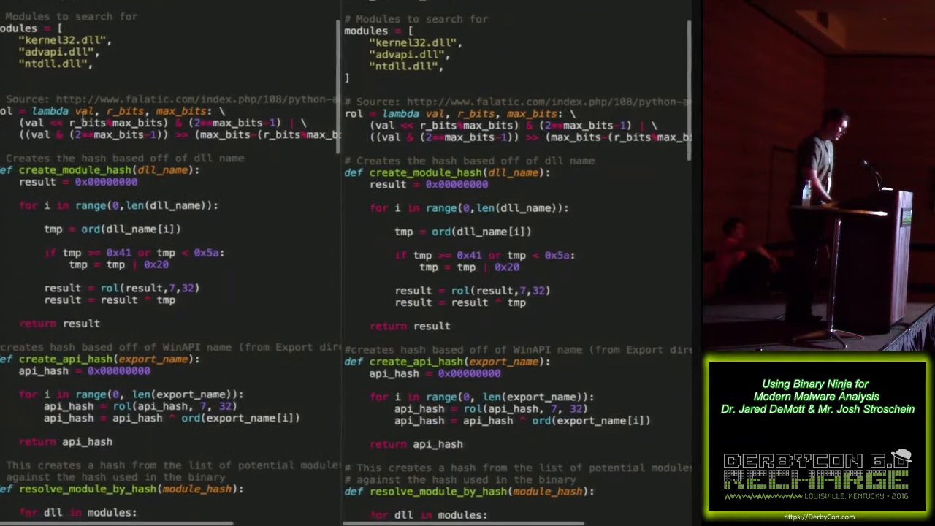
pyautogui.scroll(-3)
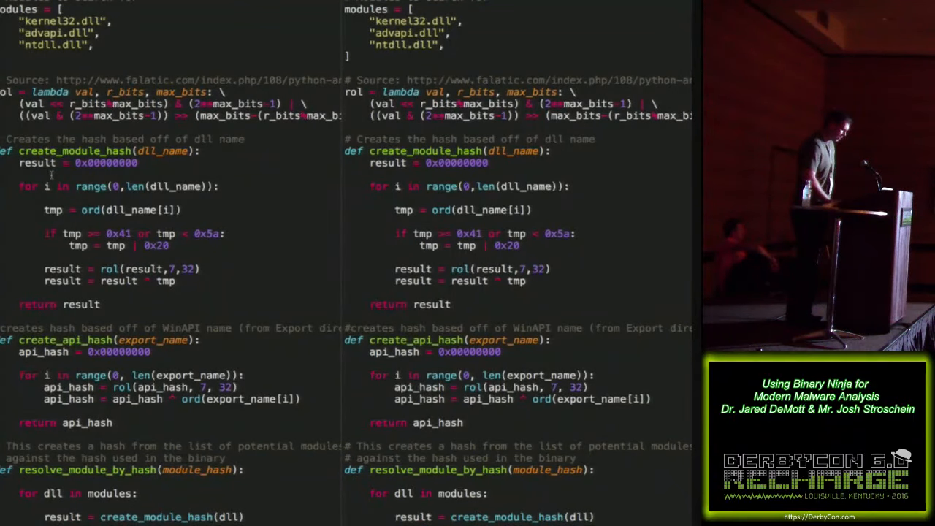
pyautogui.scroll(-3)
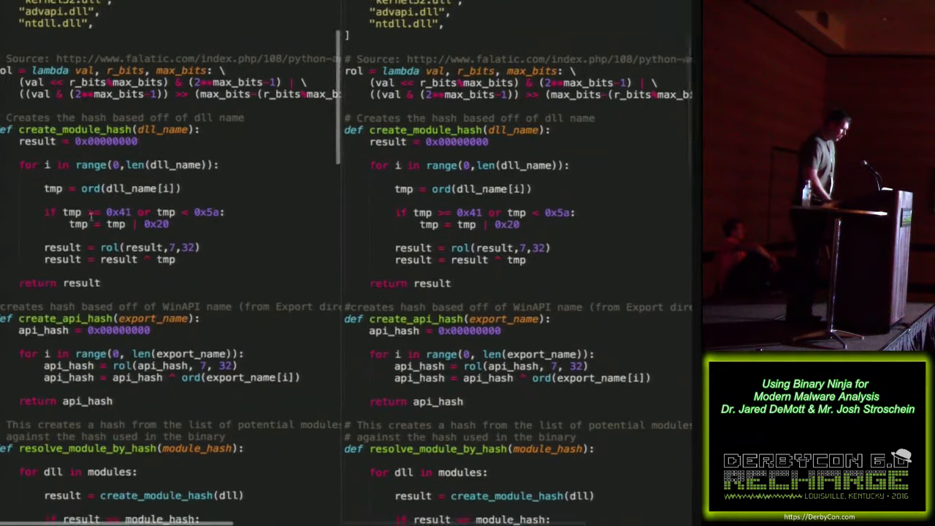
pyautogui.scroll(-3)
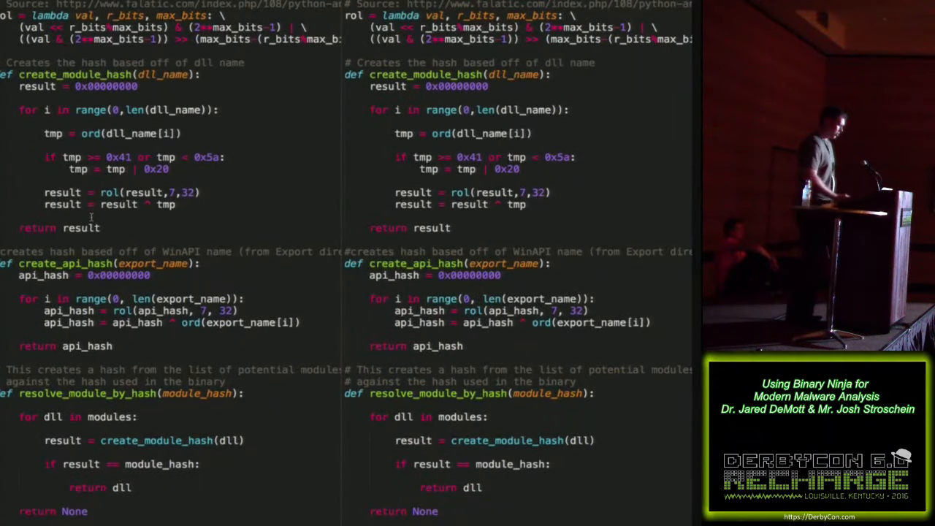
pyautogui.scroll(-3)
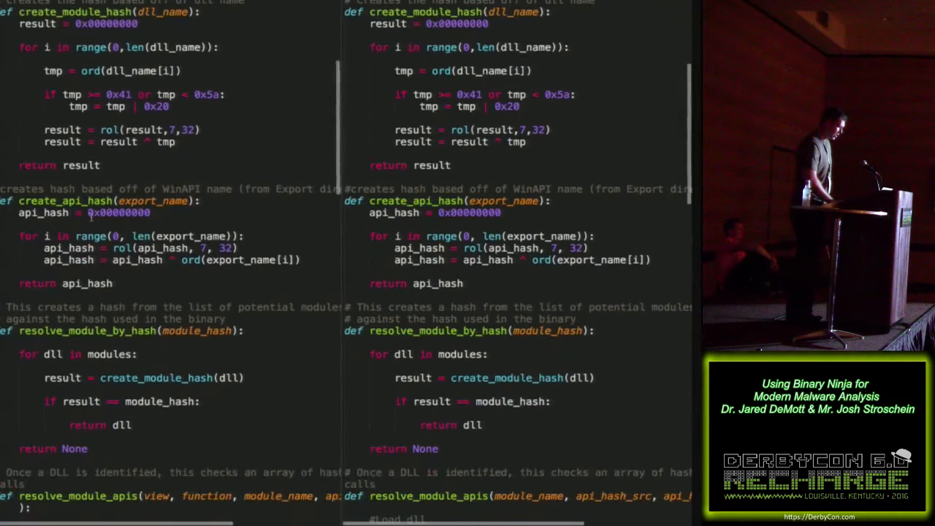
pyautogui.scroll(-3)
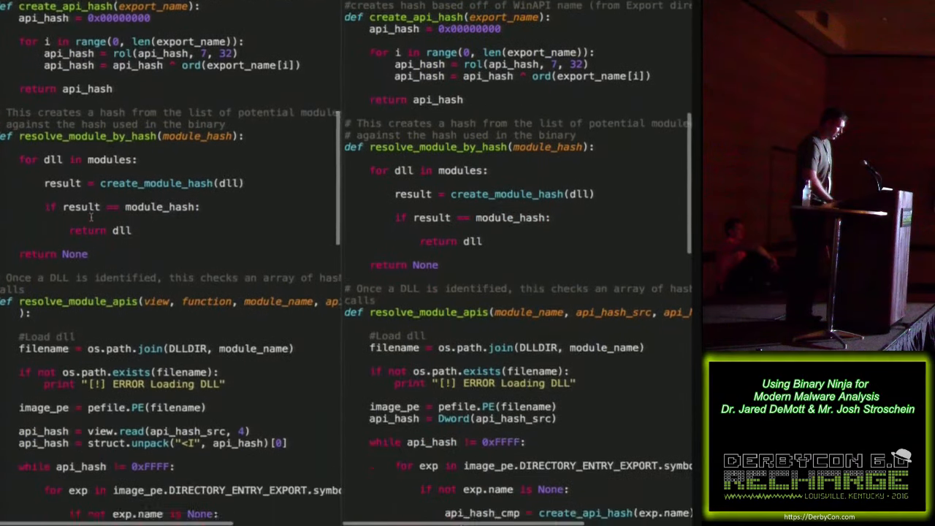
pyautogui.scroll(-3)
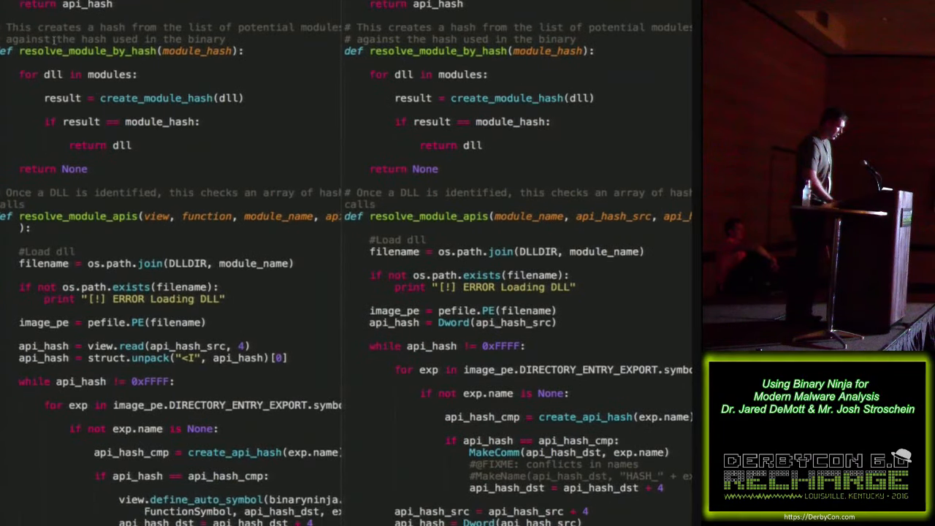